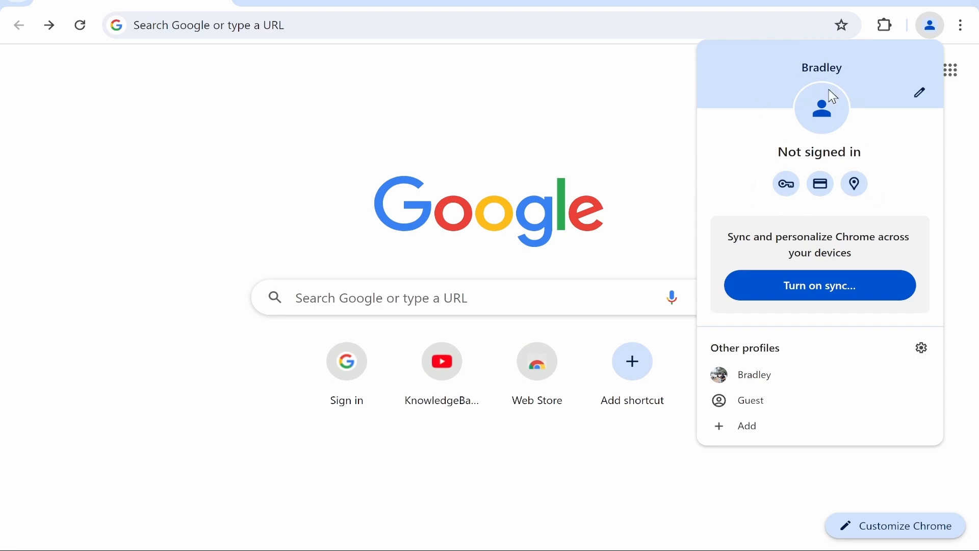
pyautogui.moveTo(834, 133)
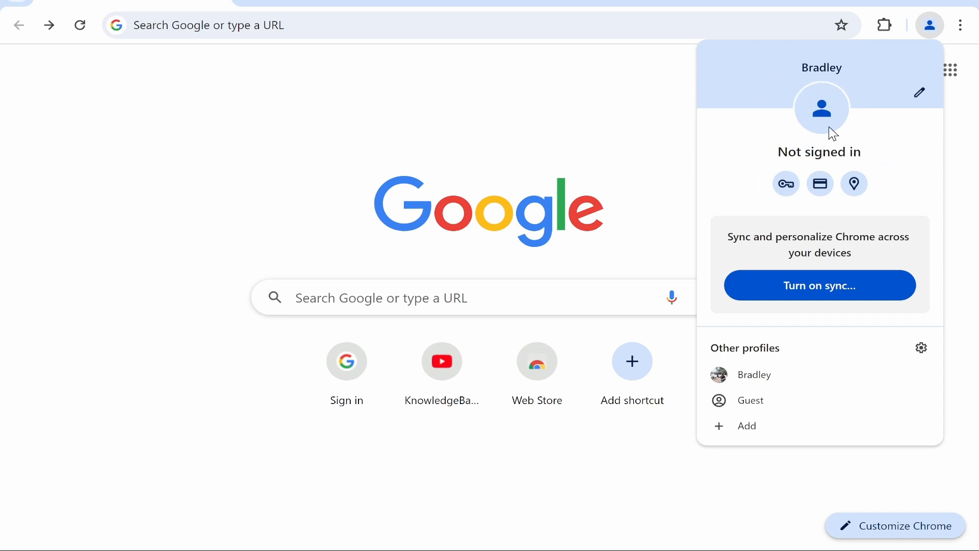
pyautogui.moveTo(653, 141)
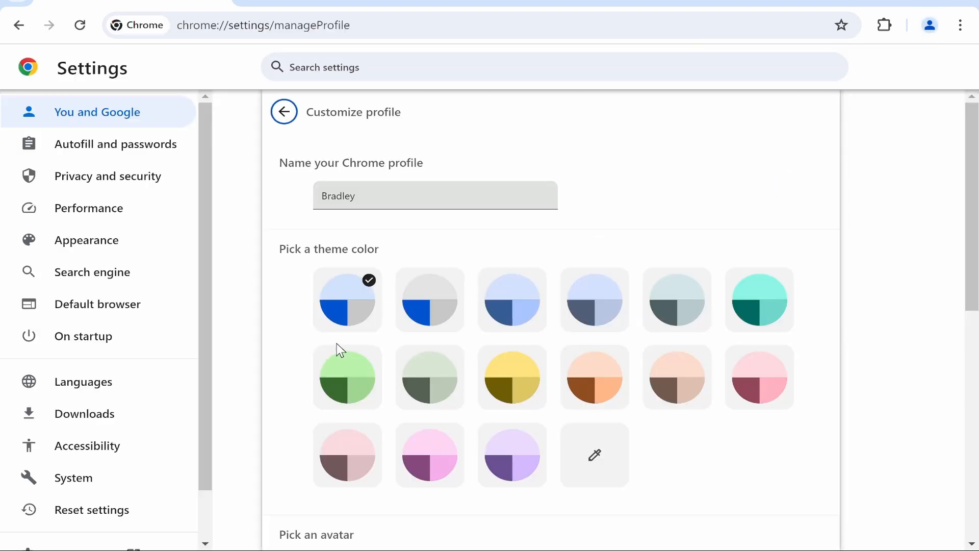
# - Scroll down the Customize profile settings page to see the theme color choices
pyautogui.scroll(-3)
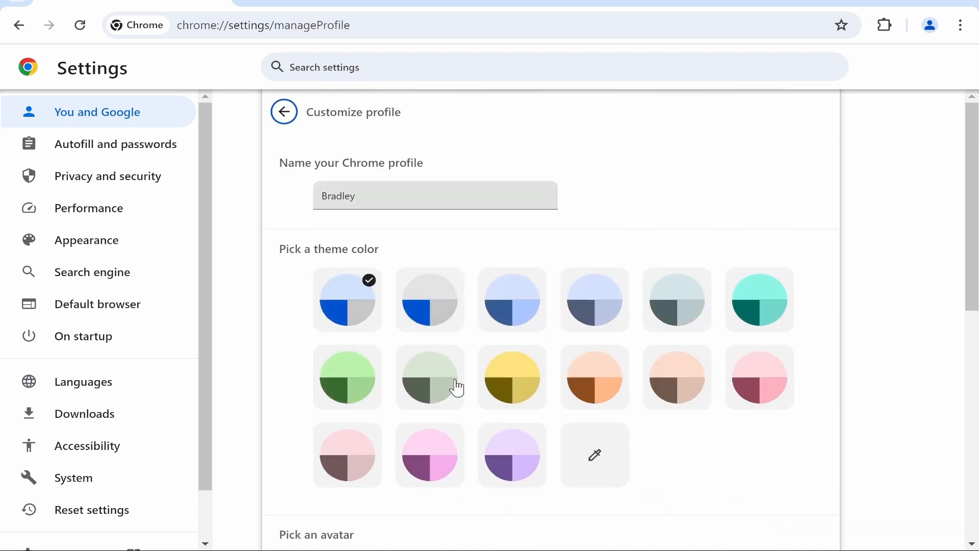
pyautogui.click(928, 24)
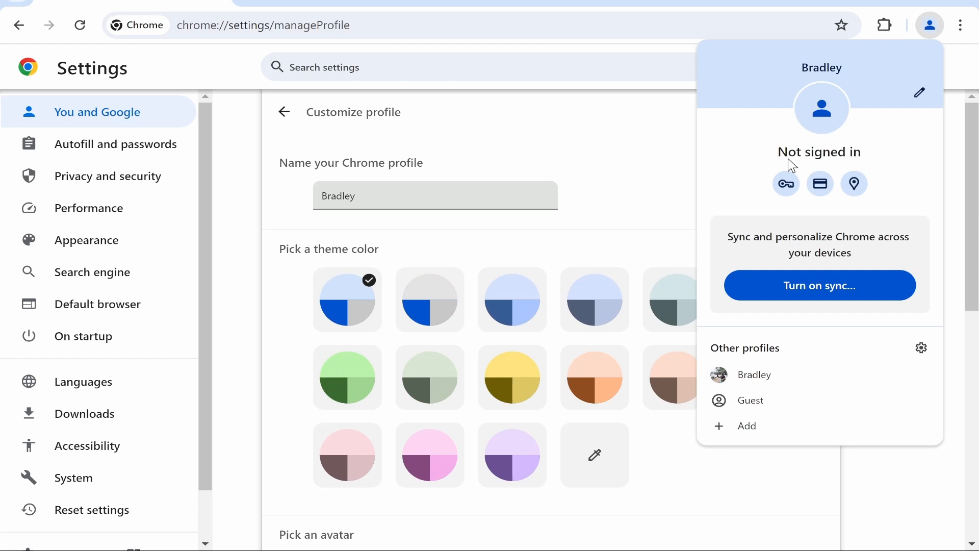
pyautogui.moveTo(844, 67)
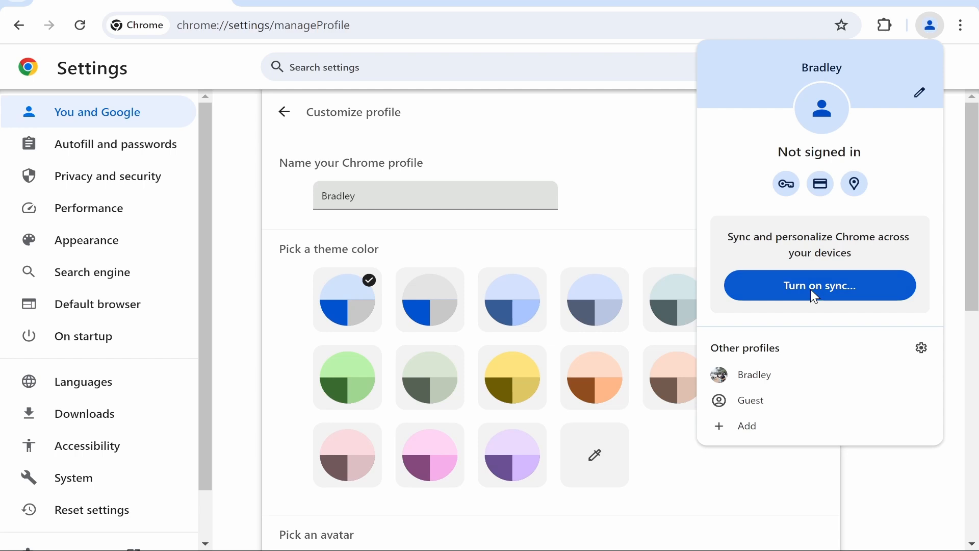
pyautogui.moveTo(780, 299)
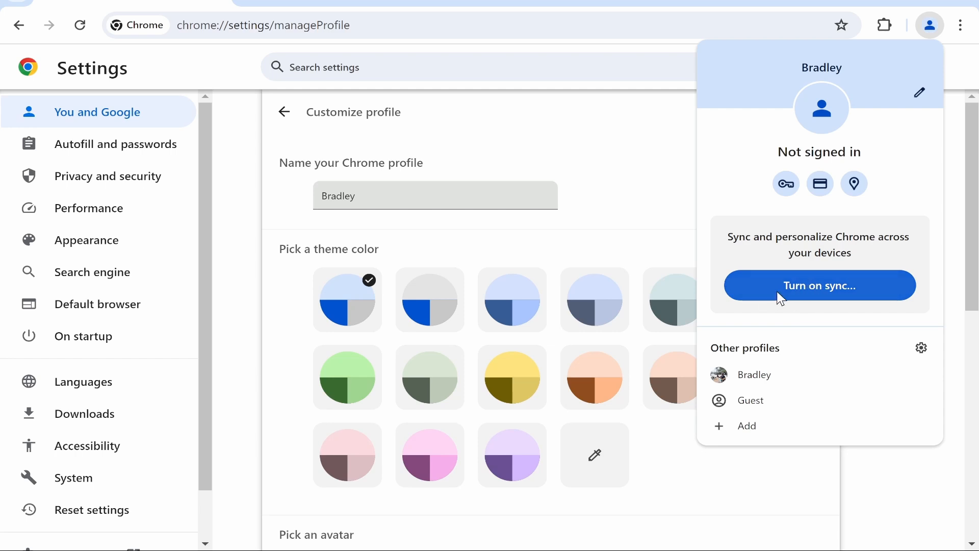
pyautogui.click(819, 285)
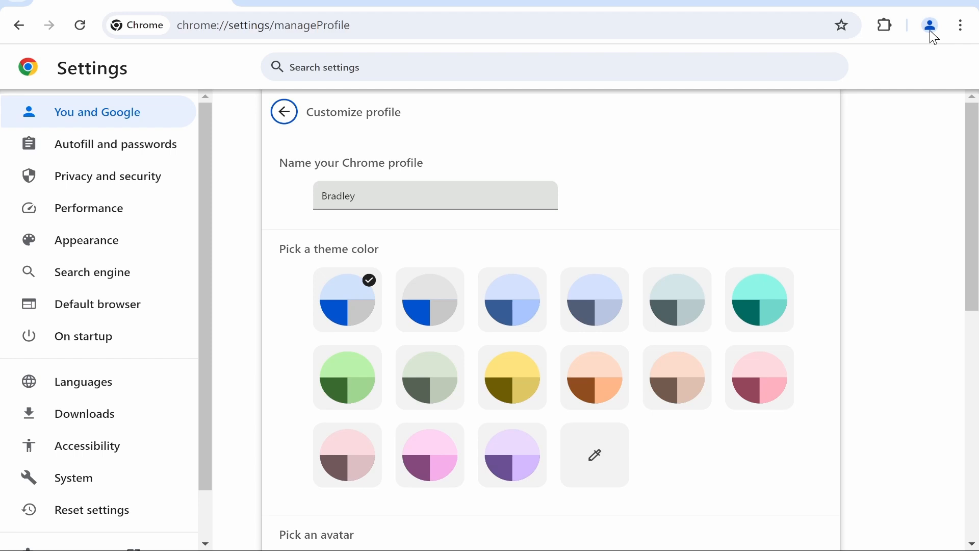
# - Switch from the profile menu to the other, signed-in profile with a photo avatar
pyautogui.click(929, 25)
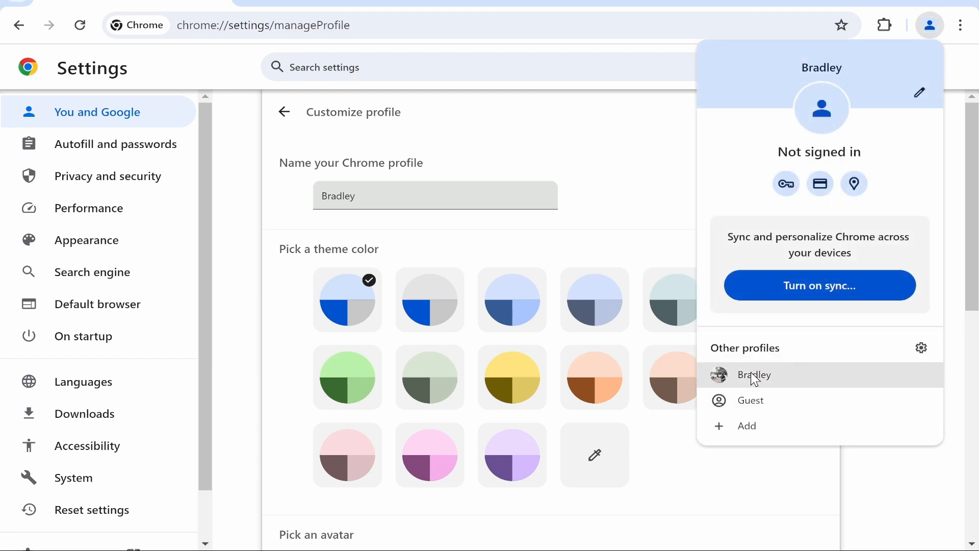
pyautogui.click(755, 374)
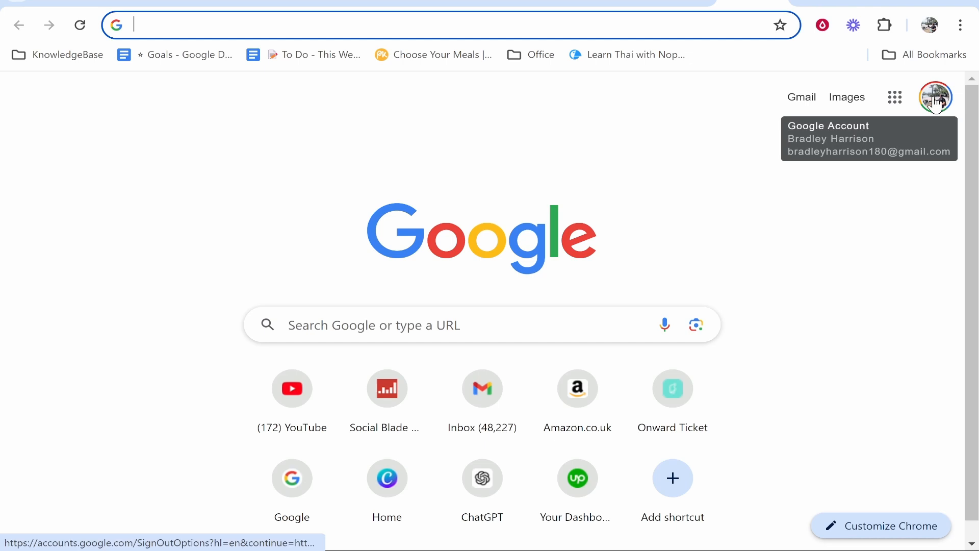
# - Compare the Google account summary with the Chrome profile summary, then close them
pyautogui.click(935, 97)
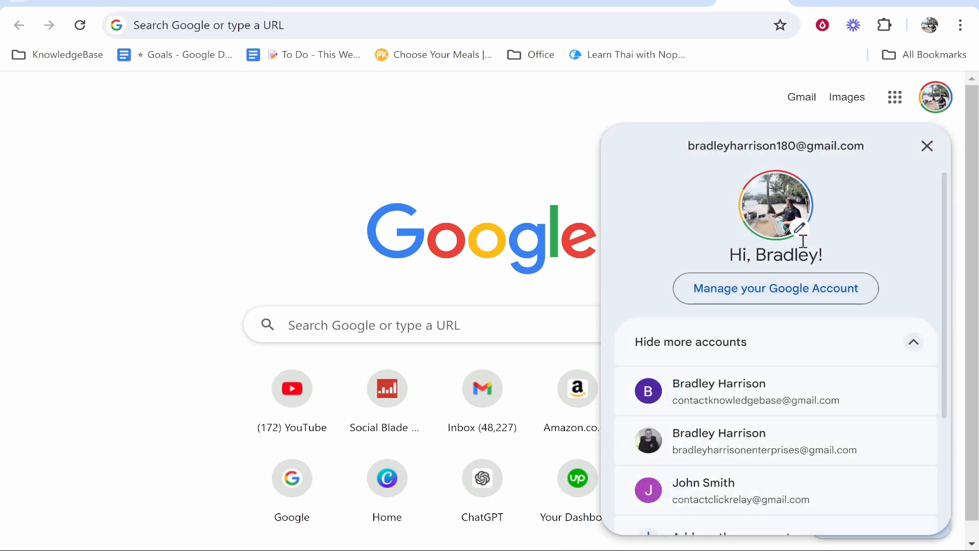
pyautogui.click(930, 24)
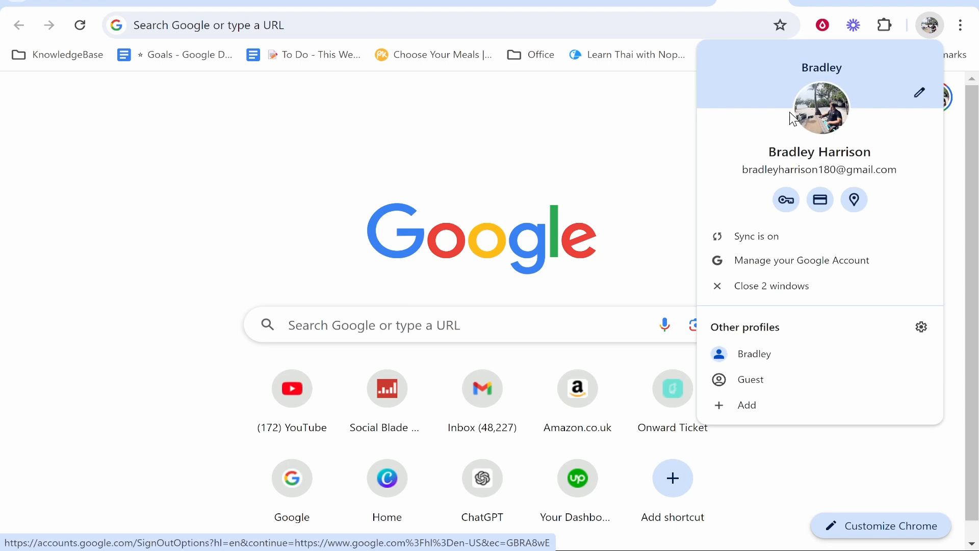
pyautogui.click(930, 24)
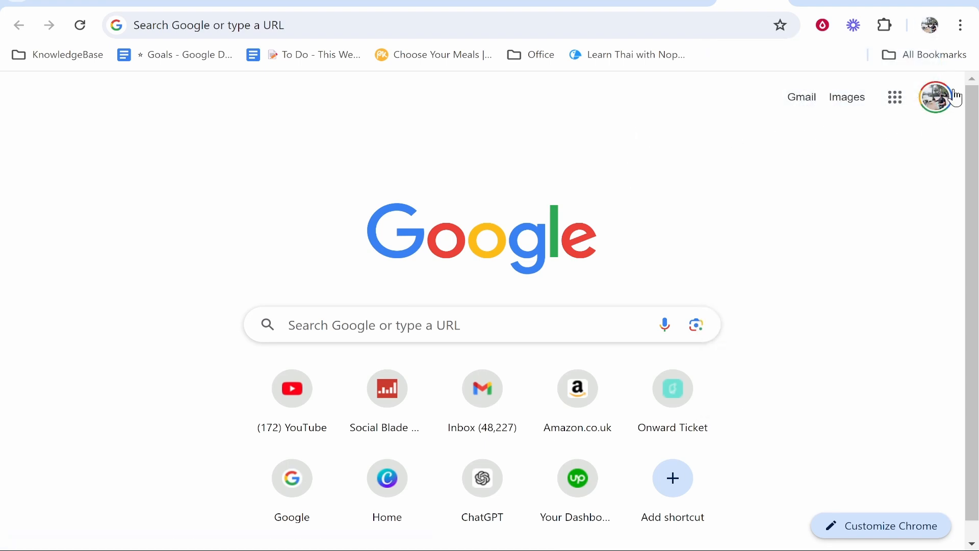
pyautogui.moveTo(935, 97)
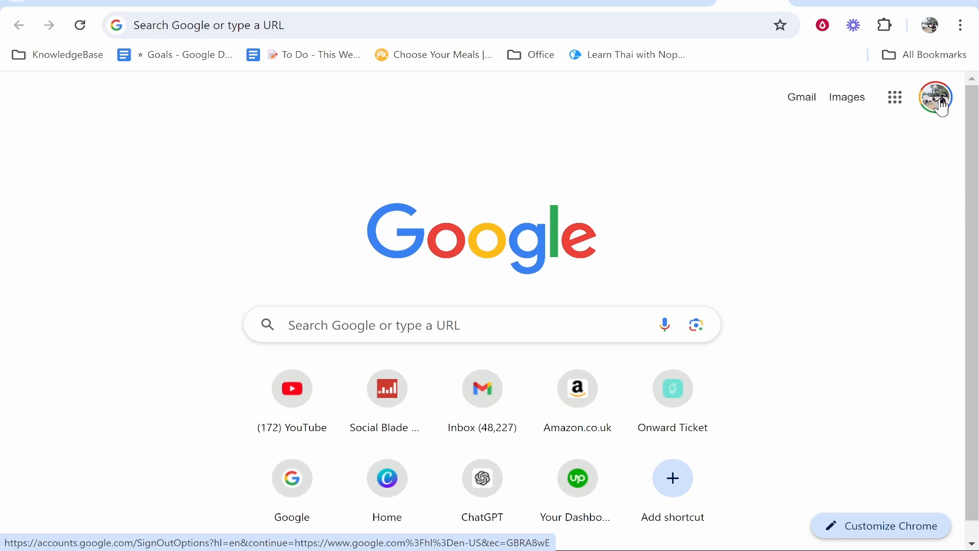
# - Go from the Google account avatar menu to Manage your Google Account
pyautogui.click(936, 97)
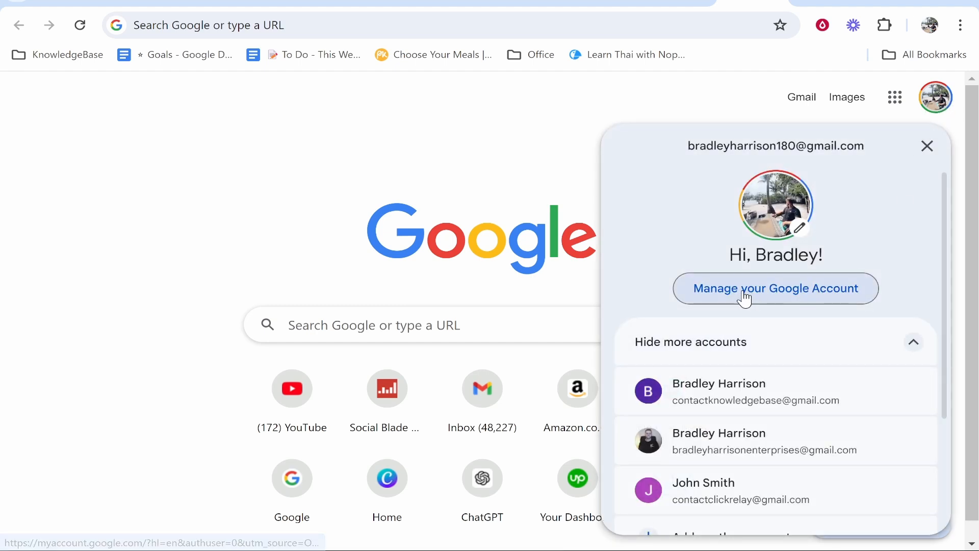
pyautogui.click(776, 288)
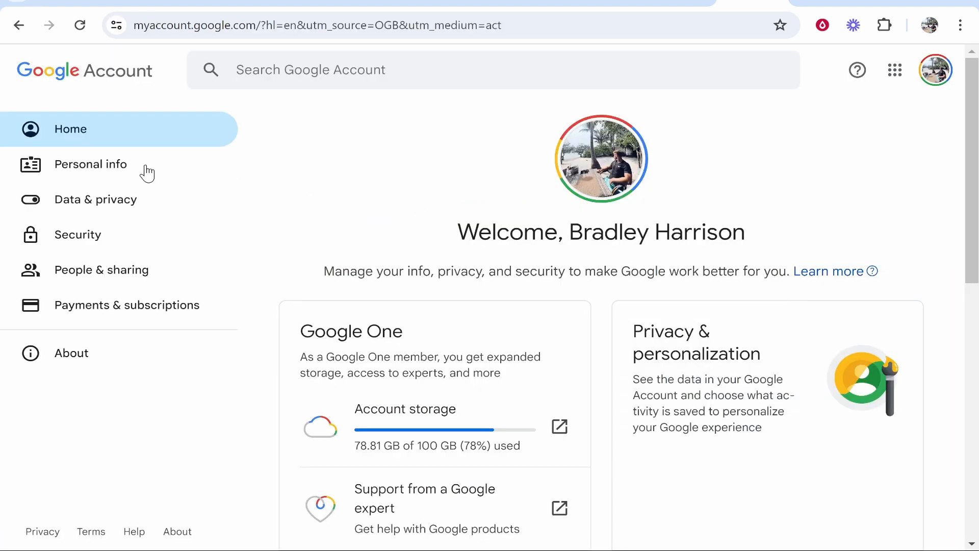
# - View the Personal info profile picture and its Change options, then close the chooser
pyautogui.click(90, 164)
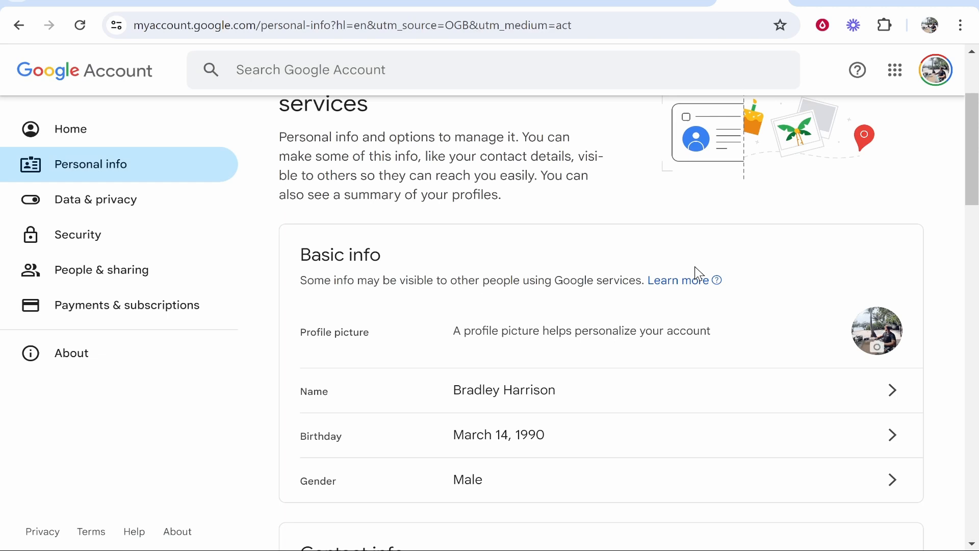
pyautogui.click(877, 330)
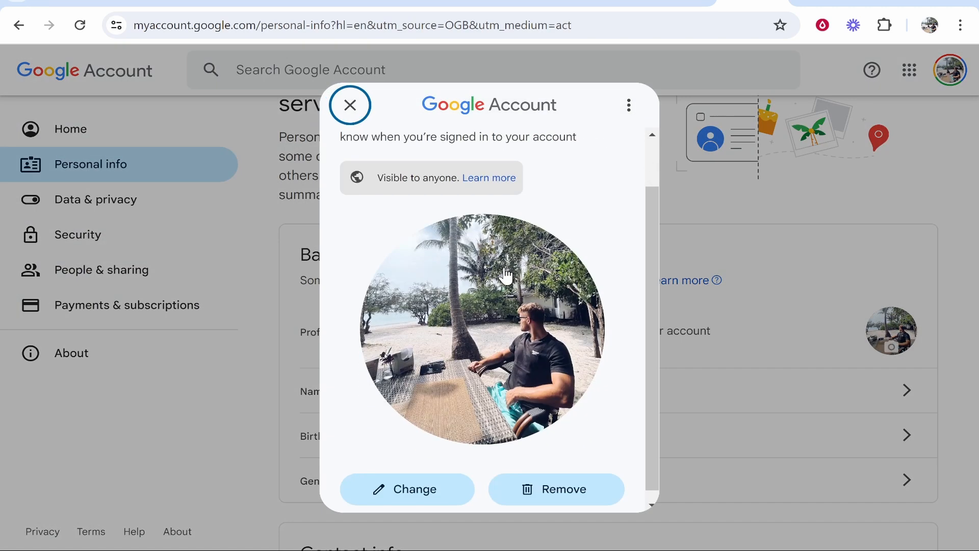
pyautogui.click(408, 489)
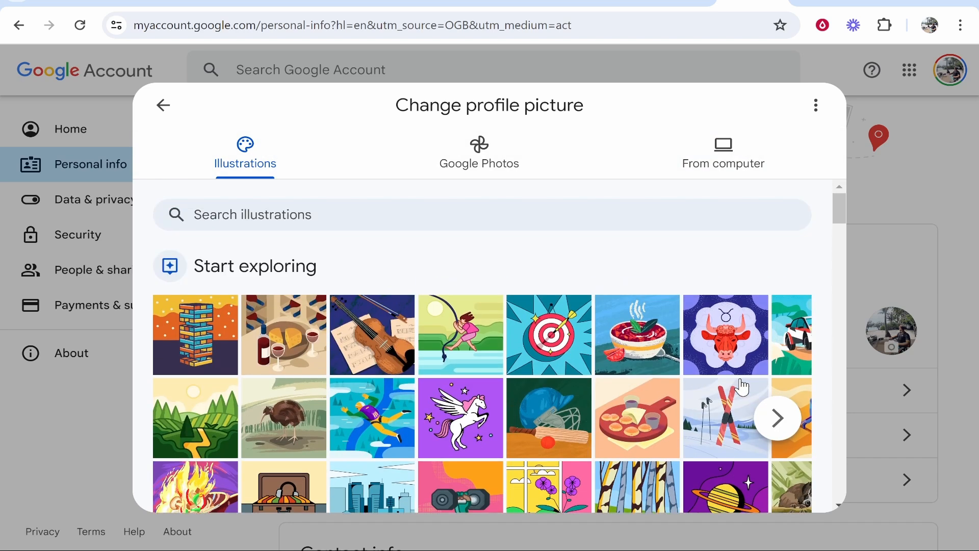
pyautogui.click(163, 105)
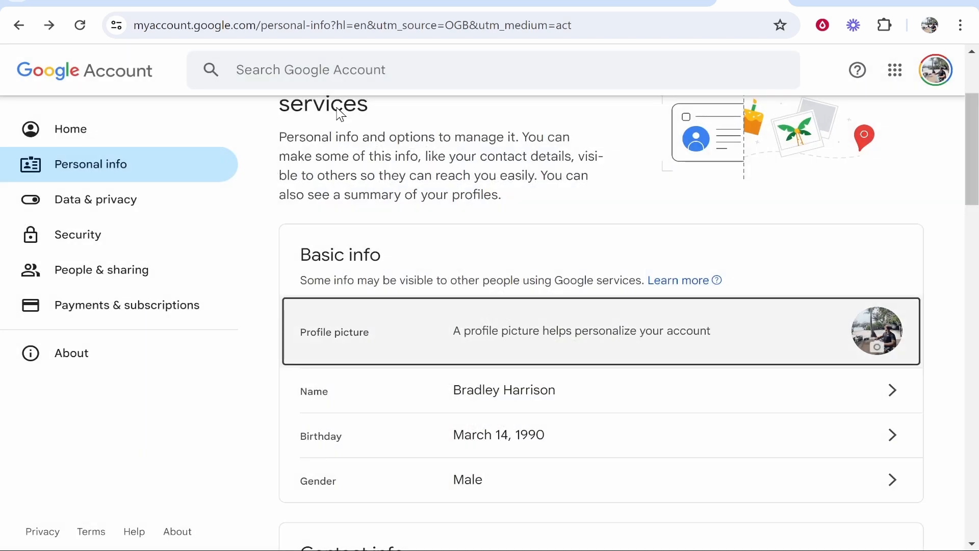
# - Check the Chrome profile avatar in the toolbar again
pyautogui.click(931, 24)
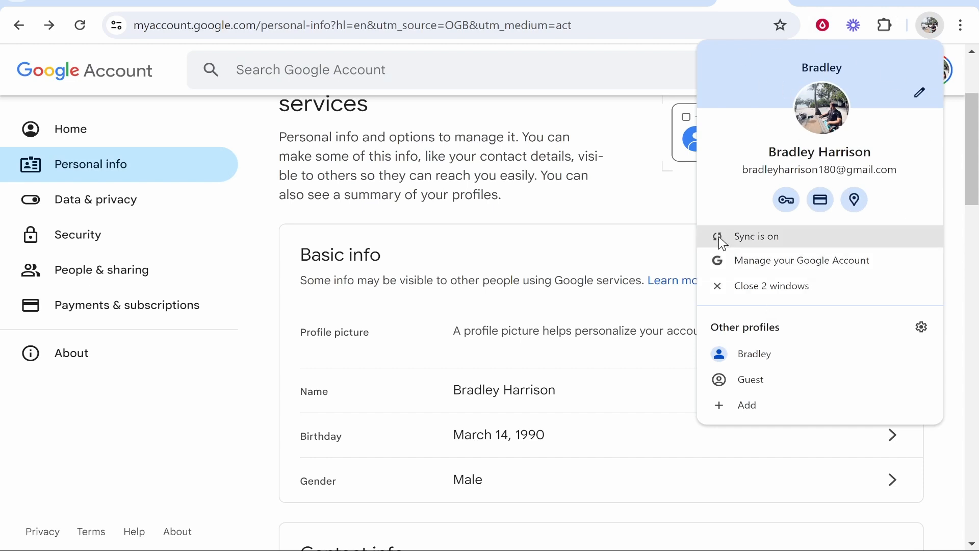
pyautogui.moveTo(734, 255)
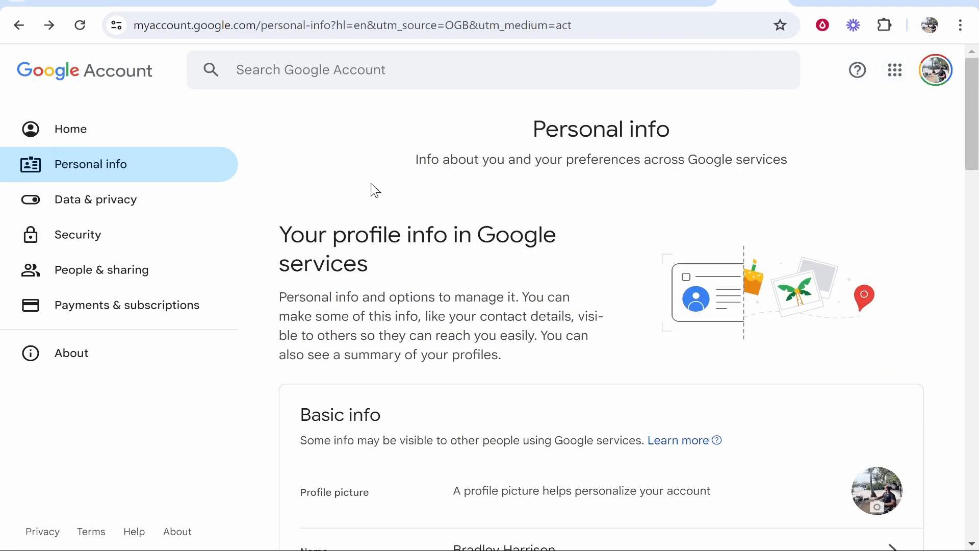
# - Show the Chrome profile summary with the synced account photo and Sync on, then close it
pyautogui.click(931, 25)
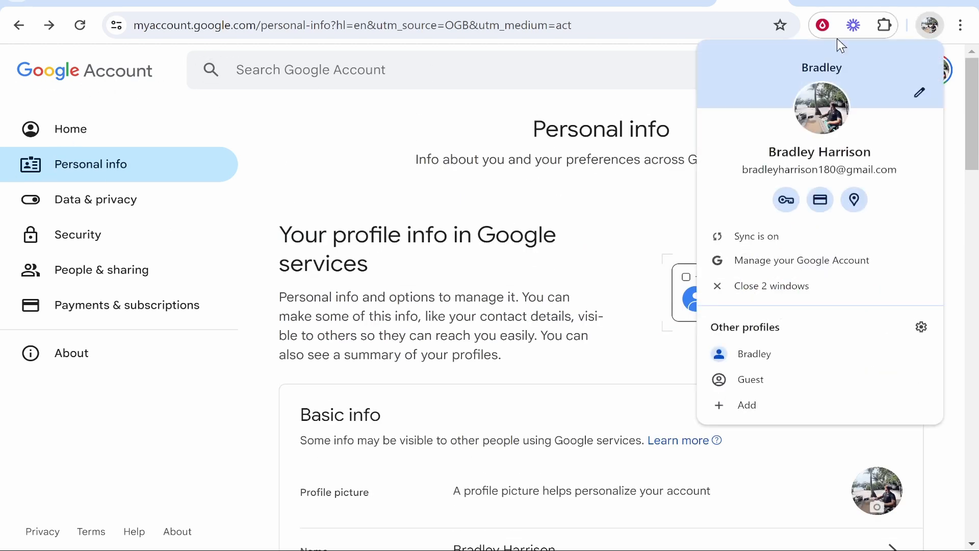
pyautogui.click(931, 24)
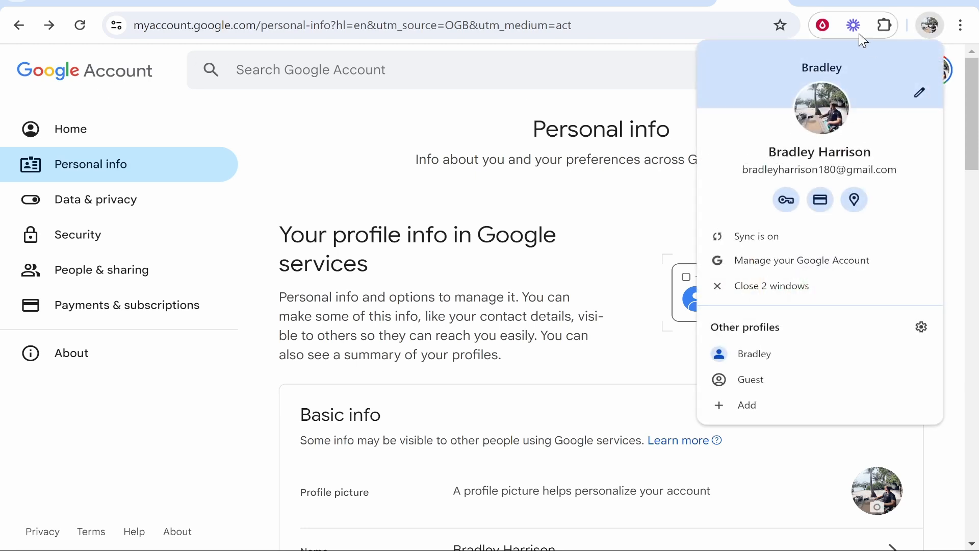
pyautogui.moveTo(854, 162)
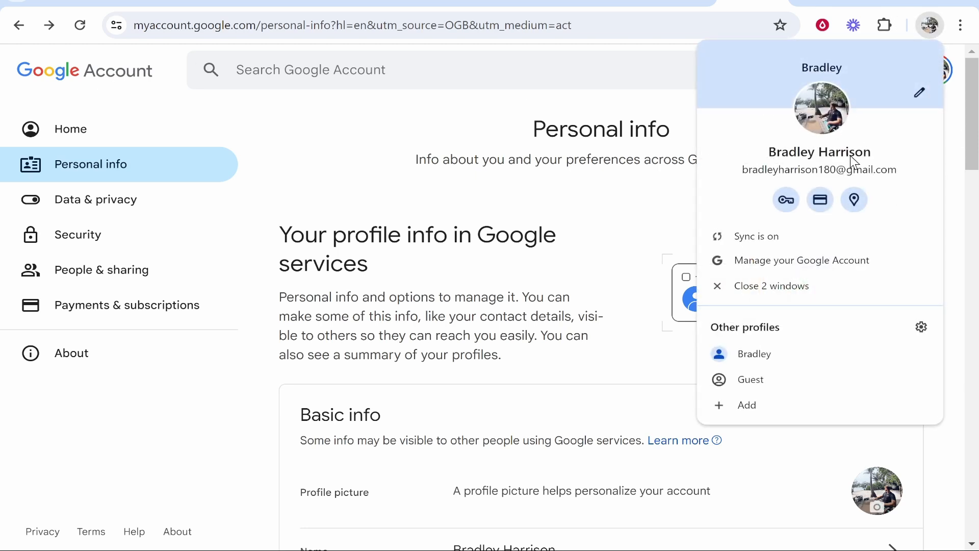